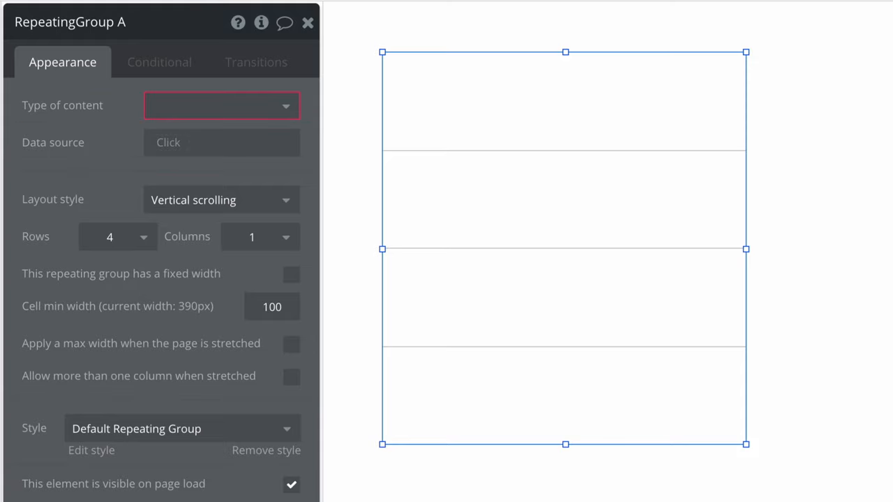
- Set the repeating group's content type to Todo and its data source to Do a search for Todos
left_click(221, 105)
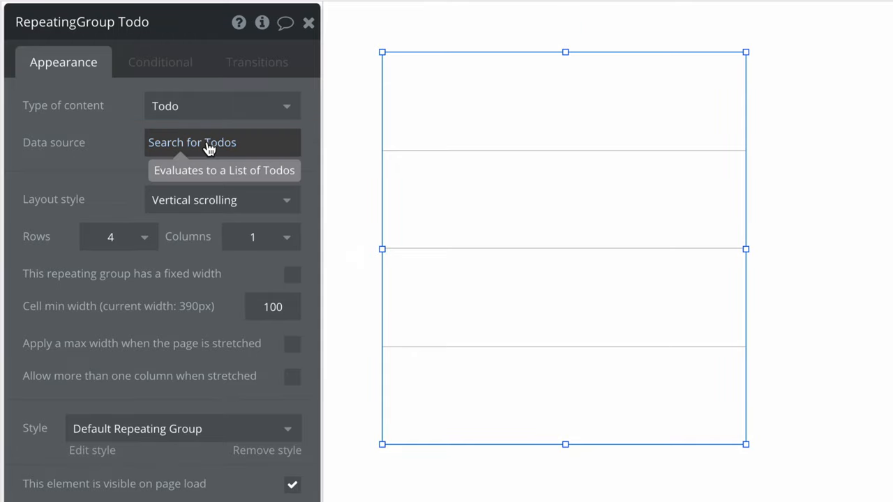
left_click(192, 143)
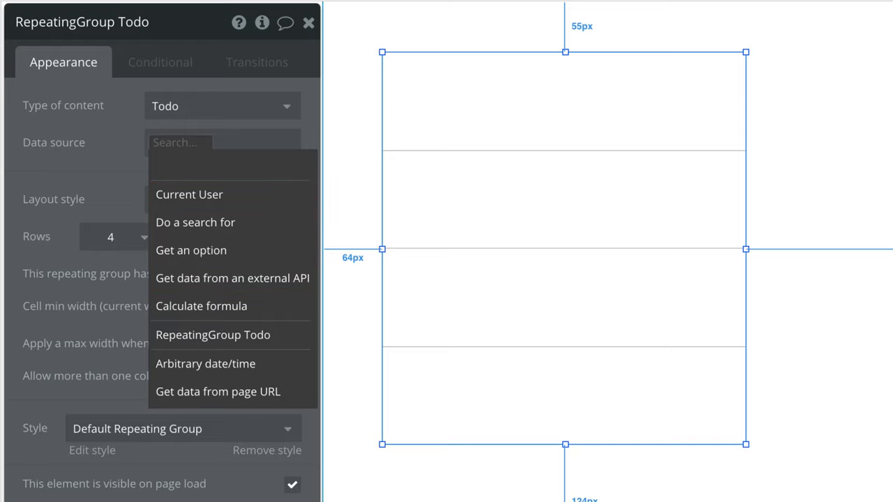
left_click(195, 222)
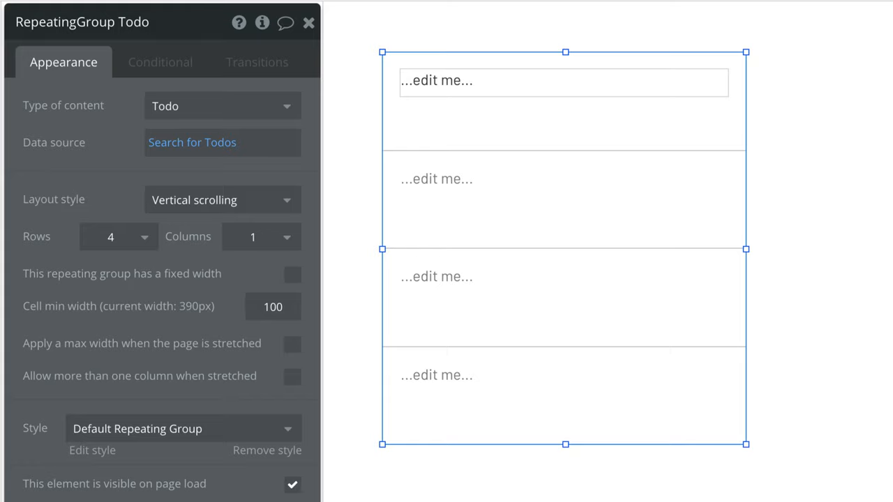
mouse_move(602, 96)
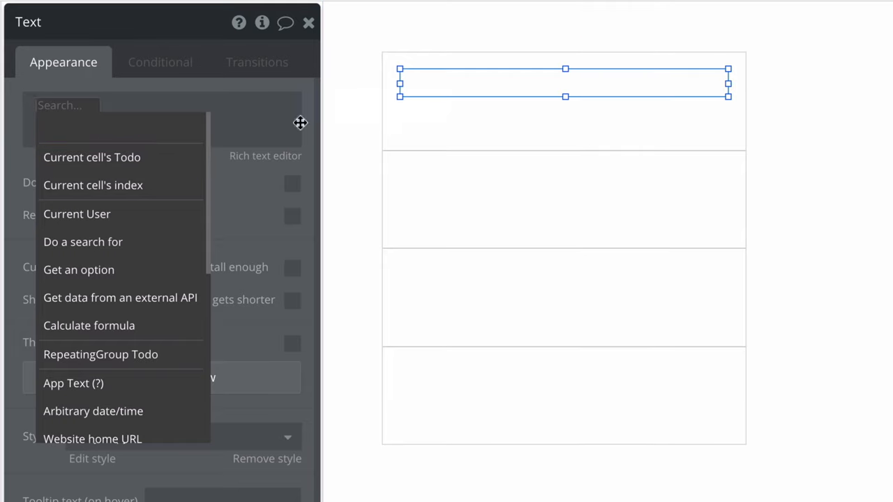
- Make the cell text display Current cell's Todo's Name
left_click(92, 157)
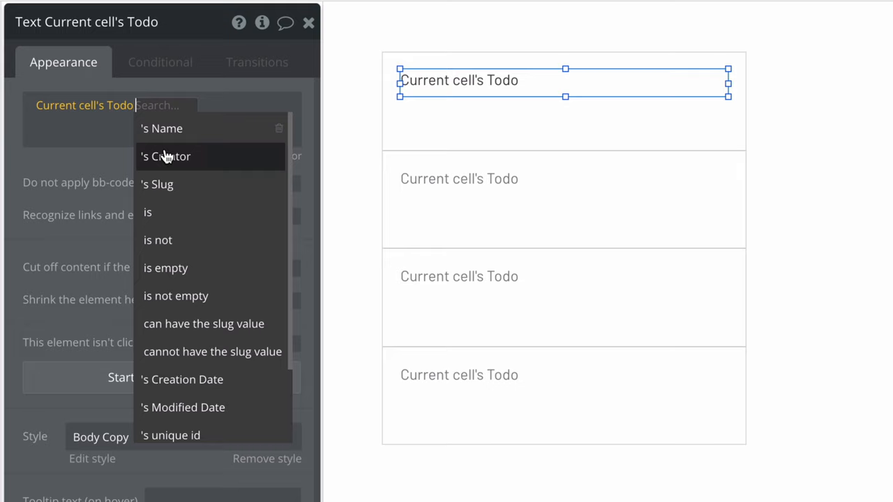
left_click(161, 129)
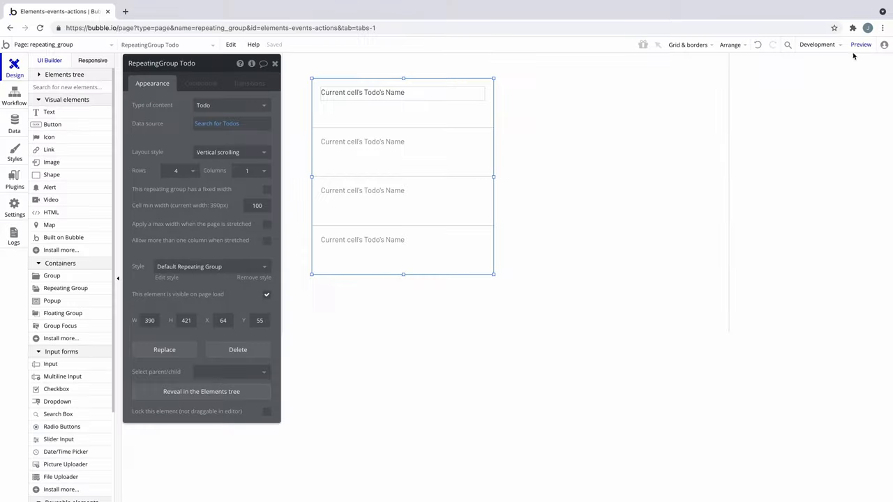
left_click(860, 45)
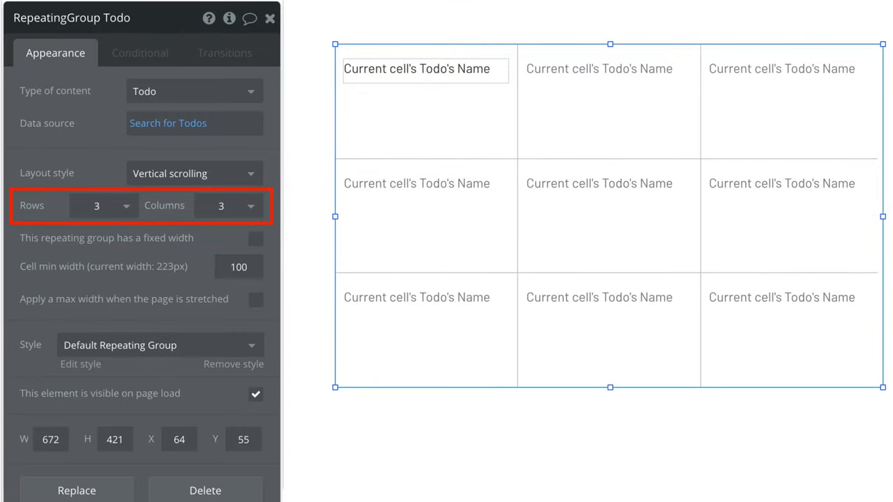
- Open the settings of the Search for Todos data source
left_click(194, 173)
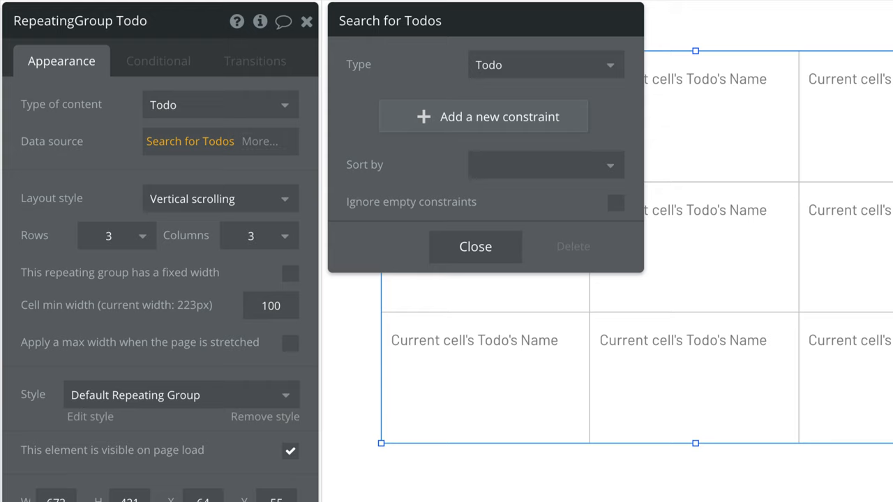
- Launch the app in preview, showing five Todo names in the grid
left_click(482, 115)
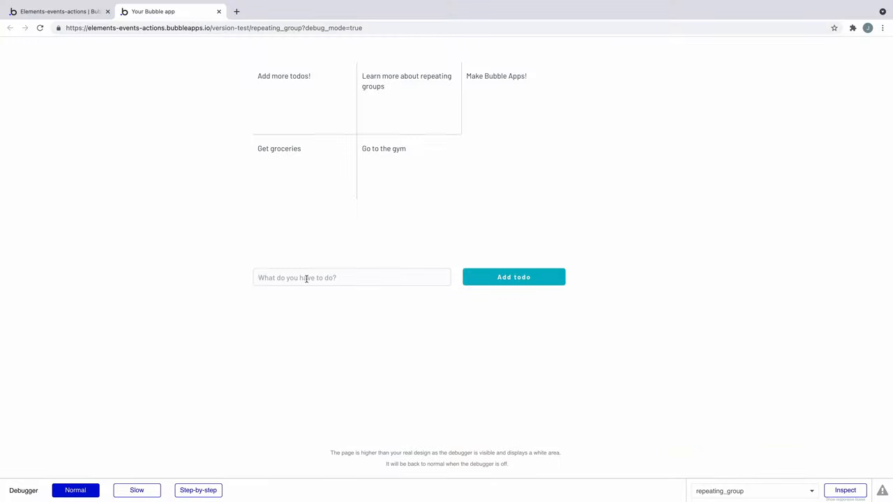
- Add the todo 'Watch more videos at Bubble.io/academy' in the preview
type("Watch more video")
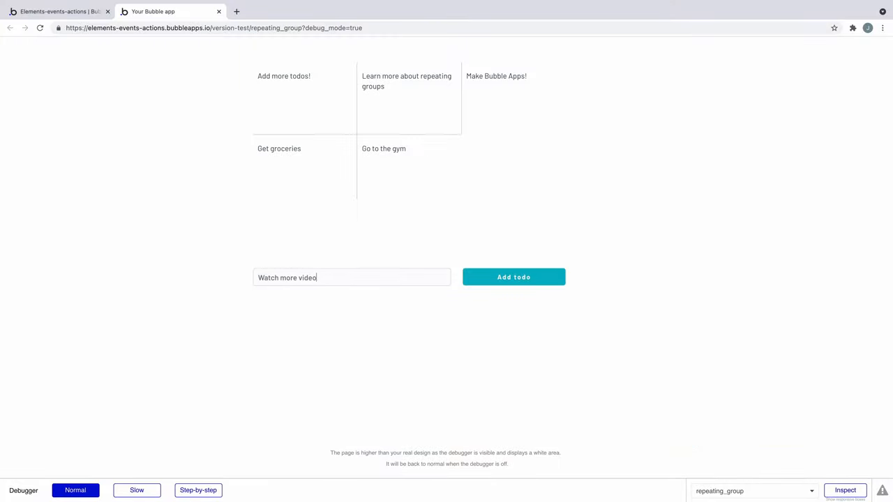
type("s at Bubble.io/aca")
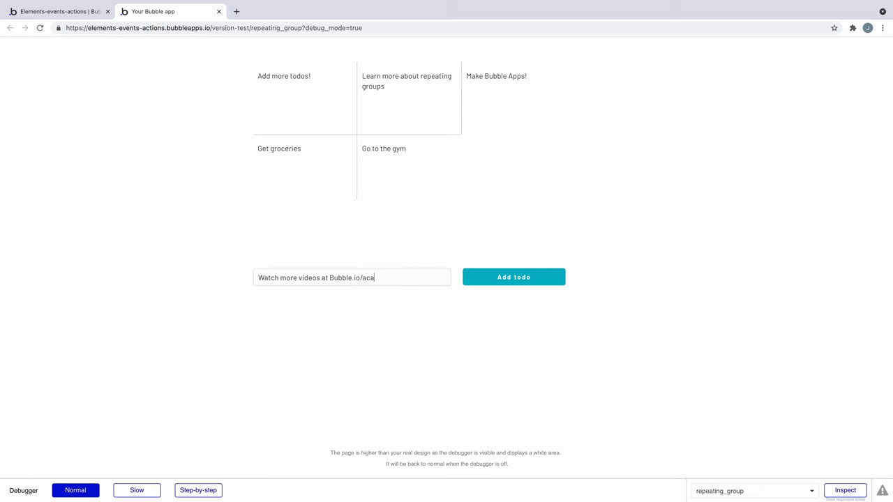
left_click(513, 277)
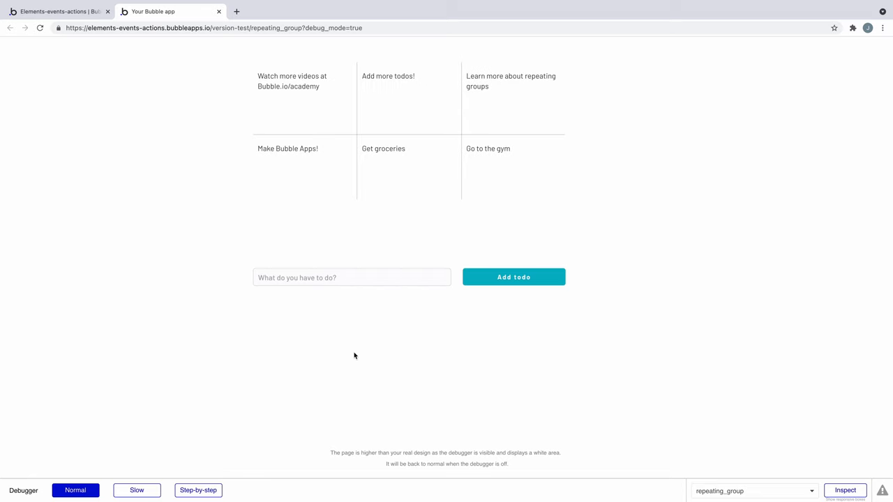